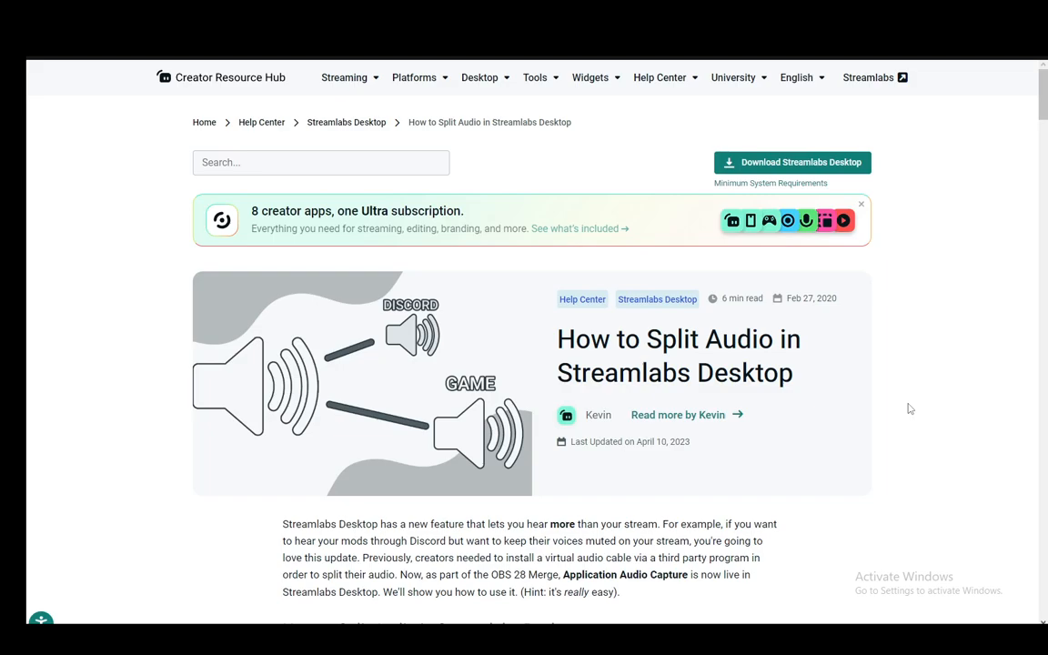
{"action": "mouse_move", "coordinate": [771, 240]}
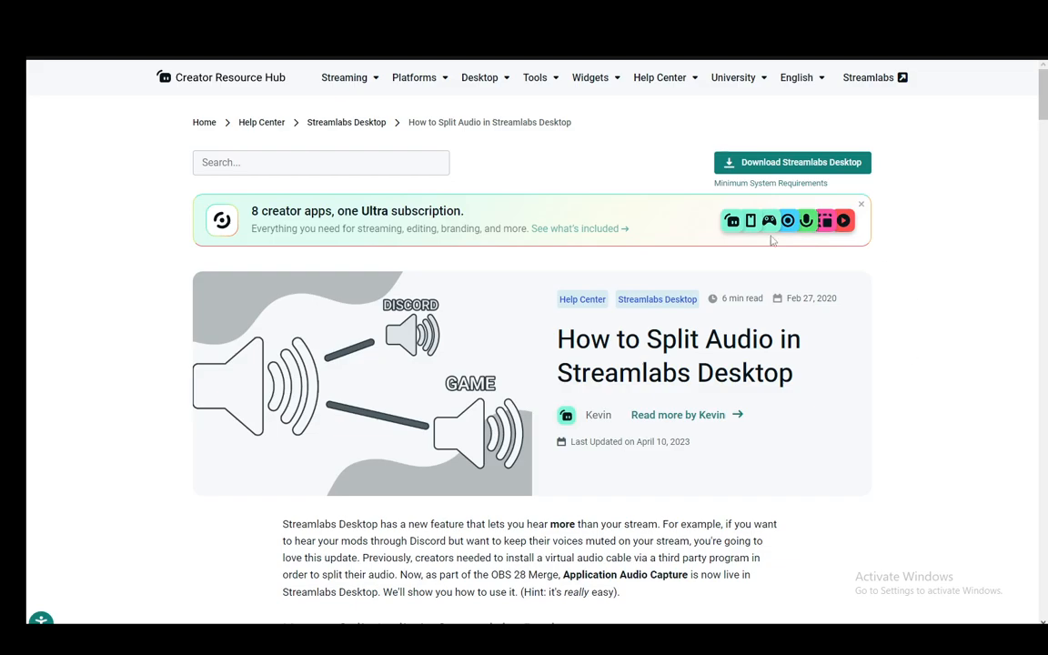
{"action": "scroll", "scroll_direction": "down", "scroll_amount": 3}
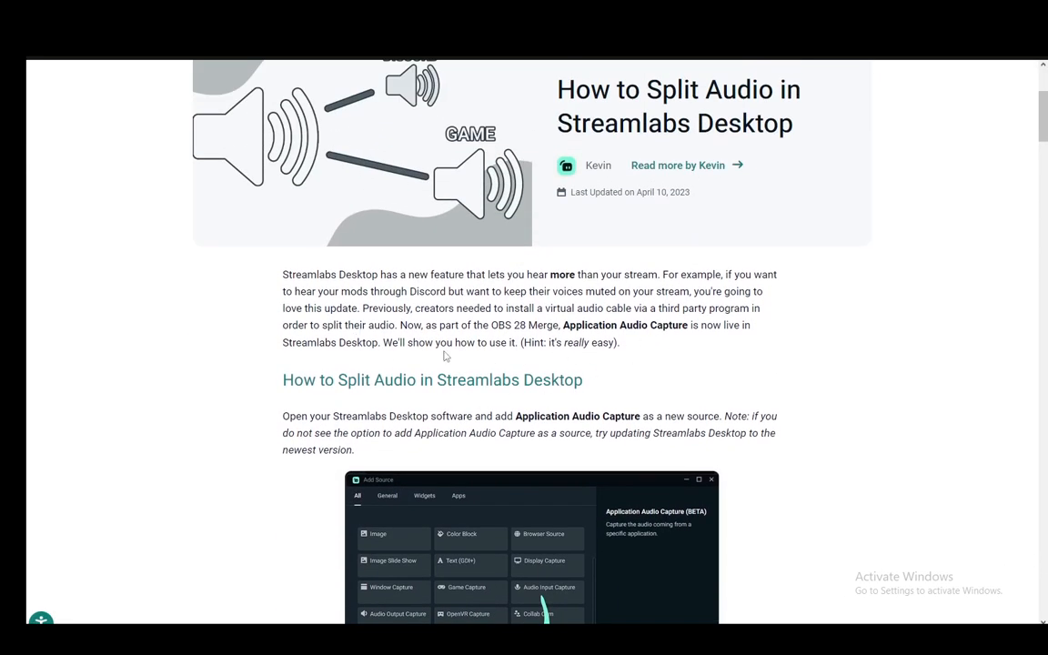
{"action": "scroll", "scroll_direction": "down", "scroll_amount": 3}
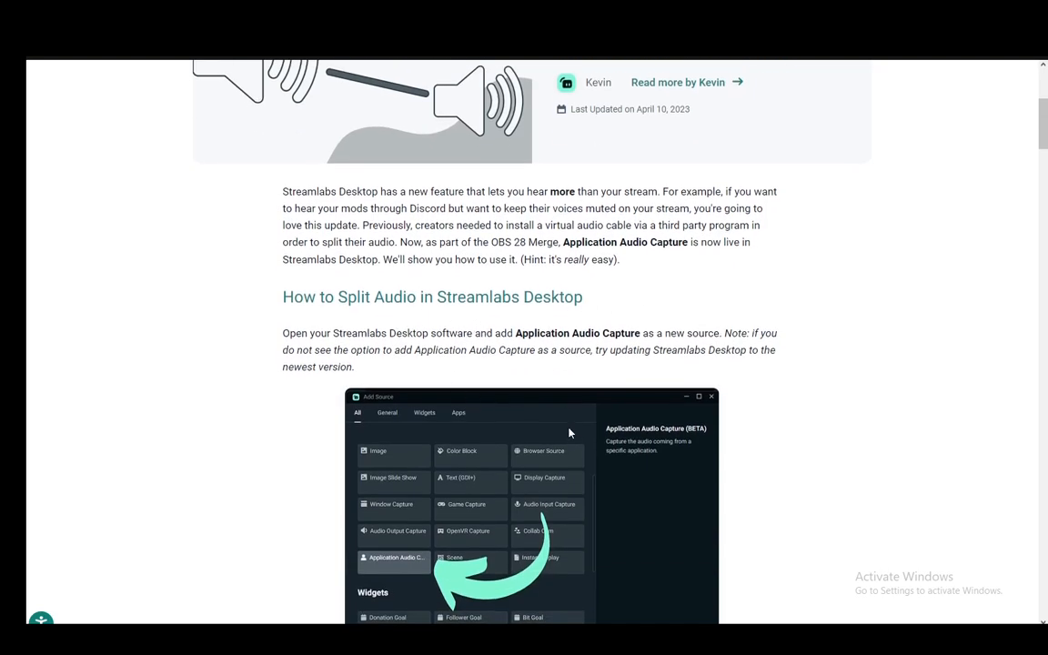
{"action": "scroll", "scroll_direction": "down", "scroll_amount": 3}
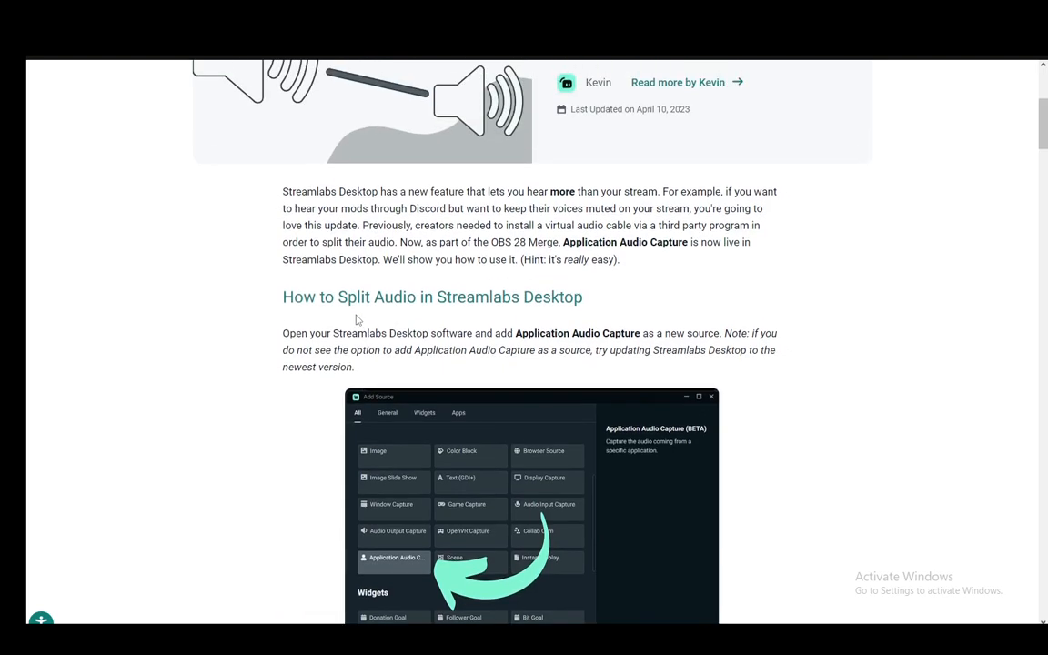
{"action": "scroll", "scroll_direction": "down", "scroll_amount": 3}
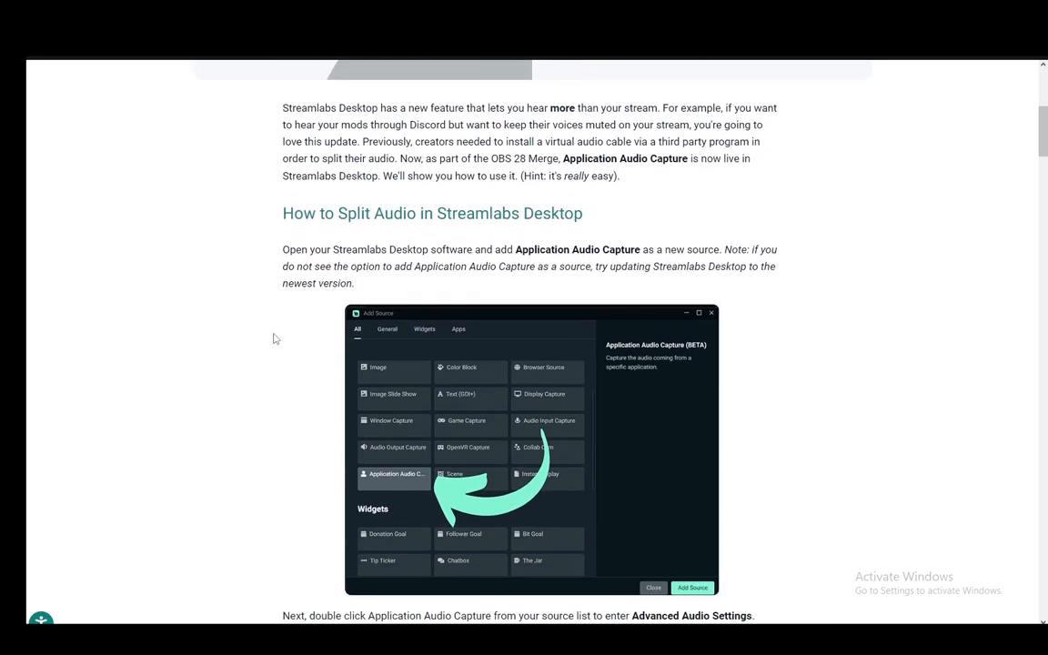
{"action": "mouse_move", "coordinate": [259, 305]}
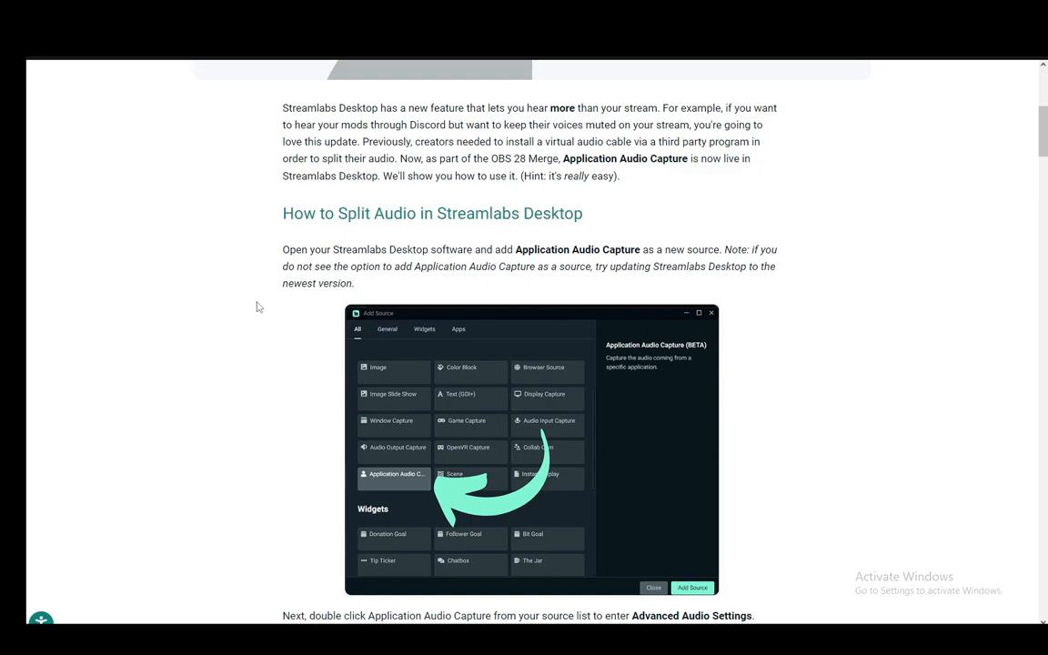
{"action": "mouse_move", "coordinate": [607, 320]}
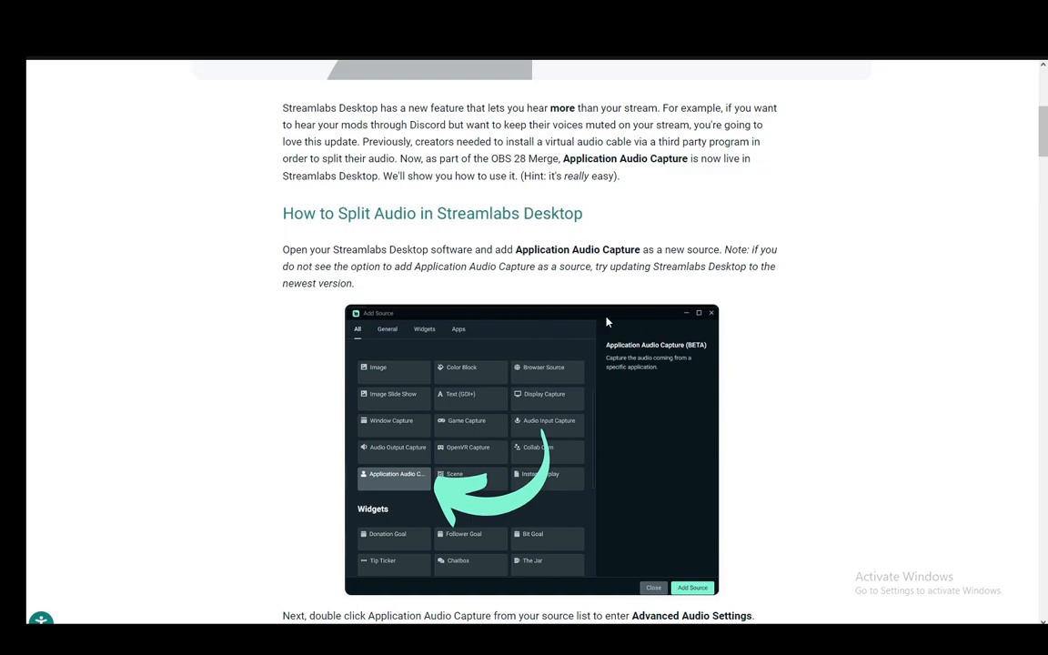
{"action": "scroll", "scroll_direction": "down", "scroll_amount": 3}
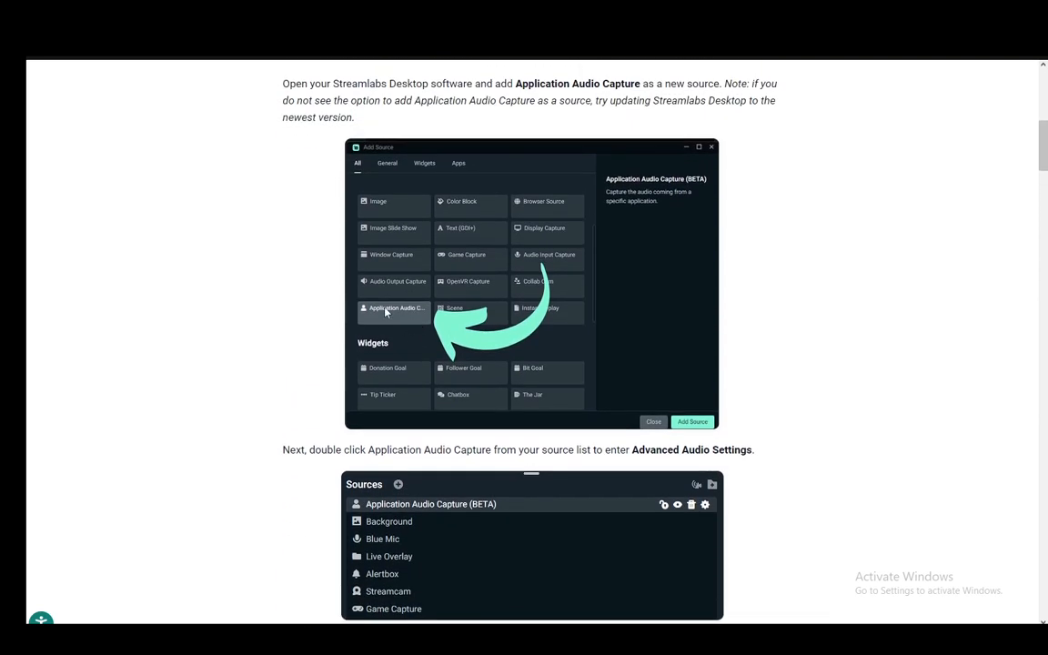
{"action": "scroll", "scroll_direction": "down", "scroll_amount": 3}
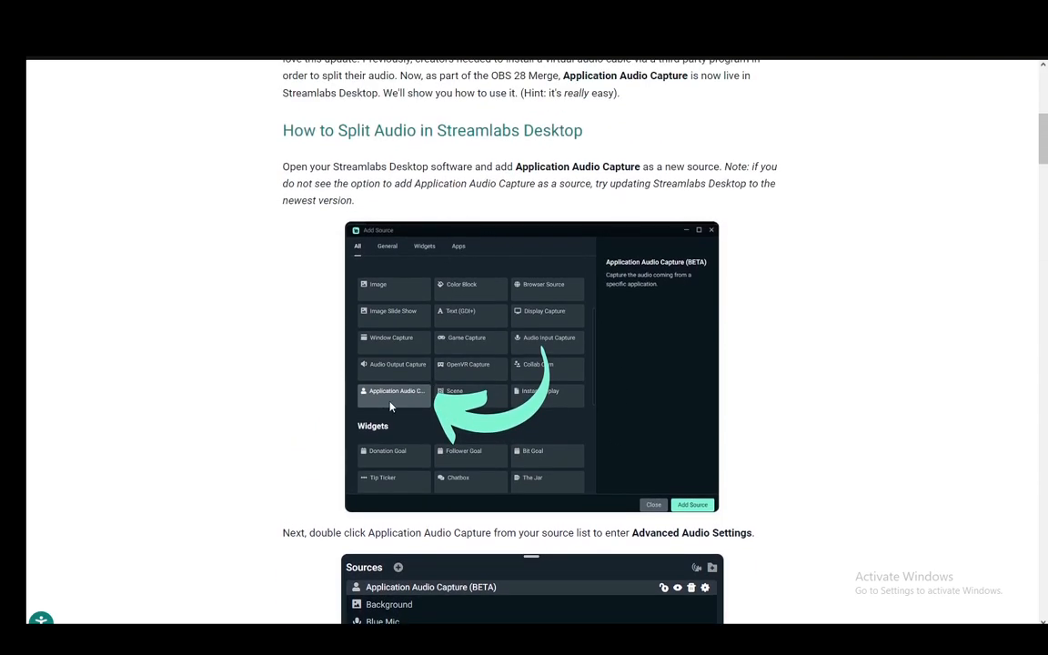
{"action": "scroll", "scroll_direction": "down", "scroll_amount": 3}
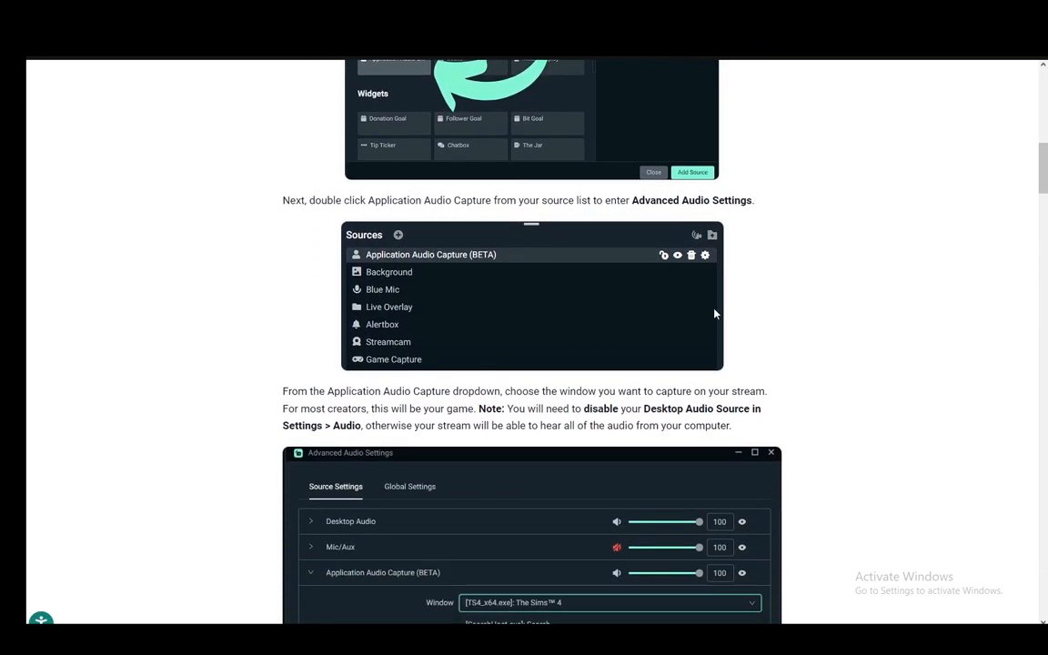
{"action": "scroll", "scroll_direction": "down", "scroll_amount": 3}
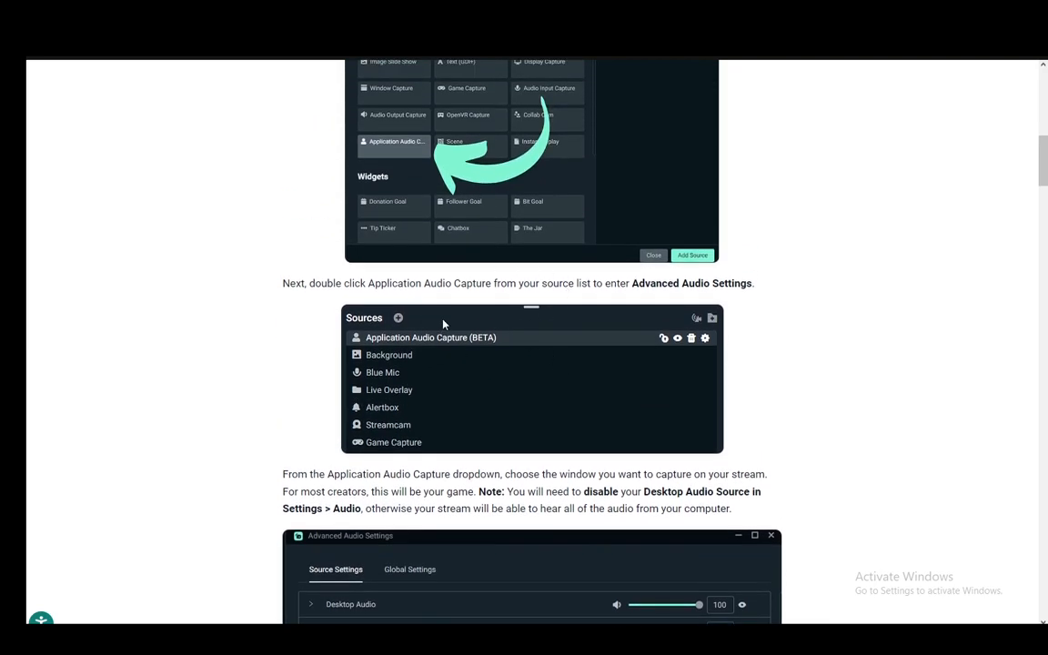
{"action": "scroll", "scroll_direction": "down", "scroll_amount": 3}
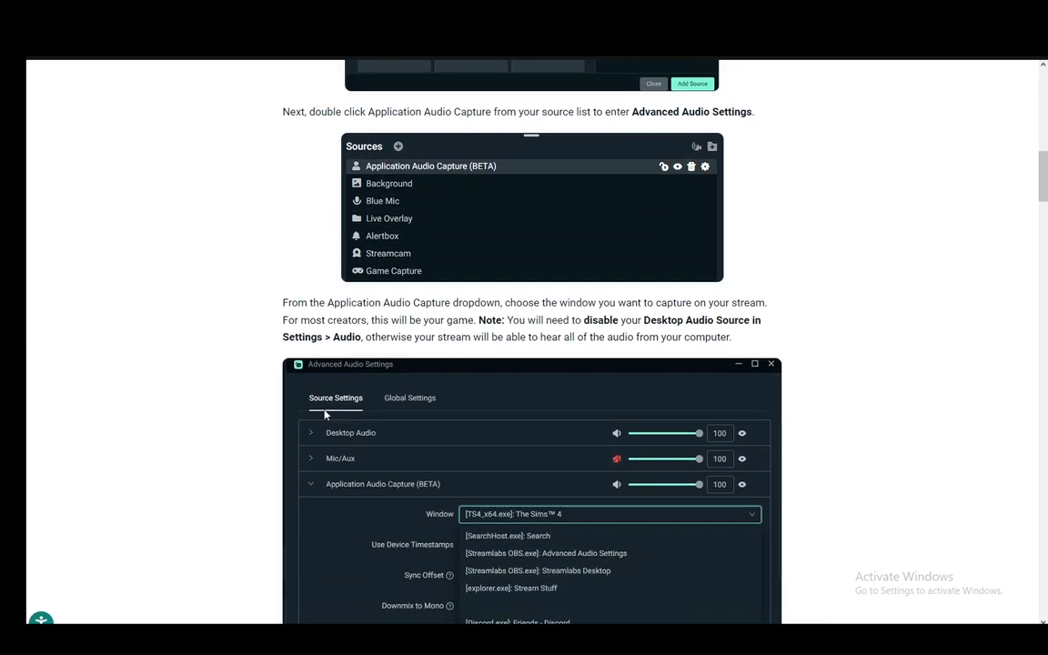
{"action": "scroll", "scroll_direction": "down", "scroll_amount": 3}
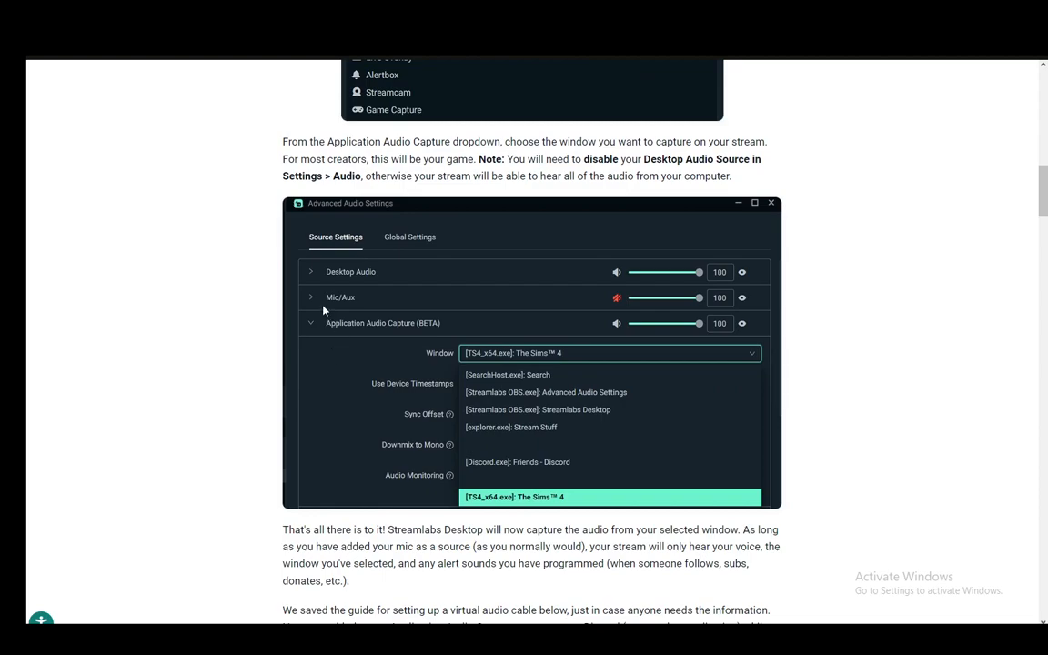
{"action": "mouse_move", "coordinate": [416, 362]}
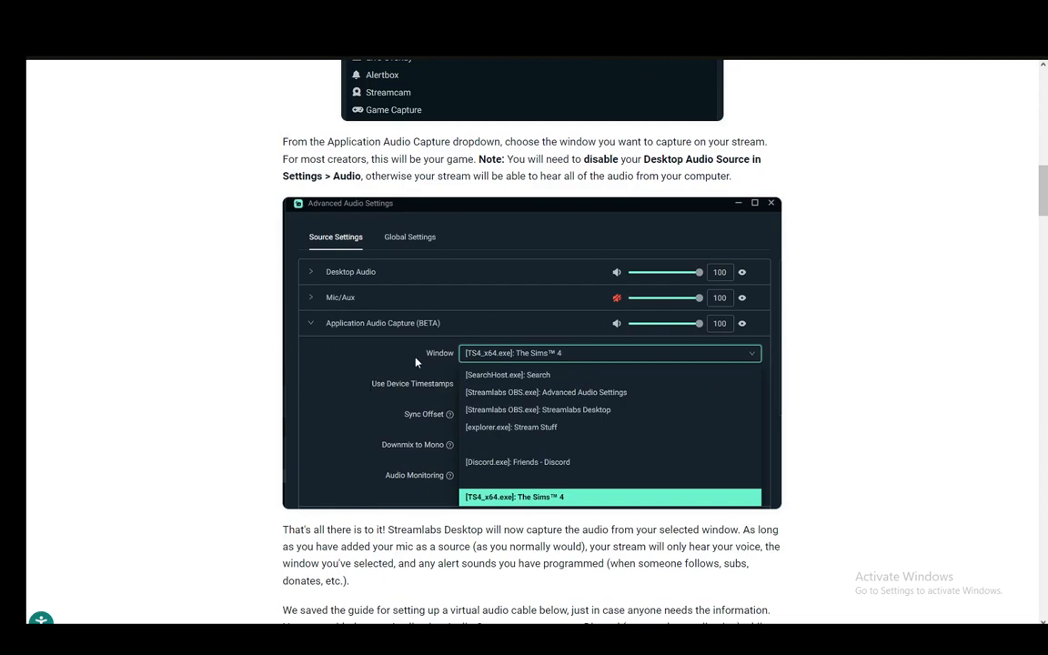
{"action": "mouse_move", "coordinate": [513, 359]}
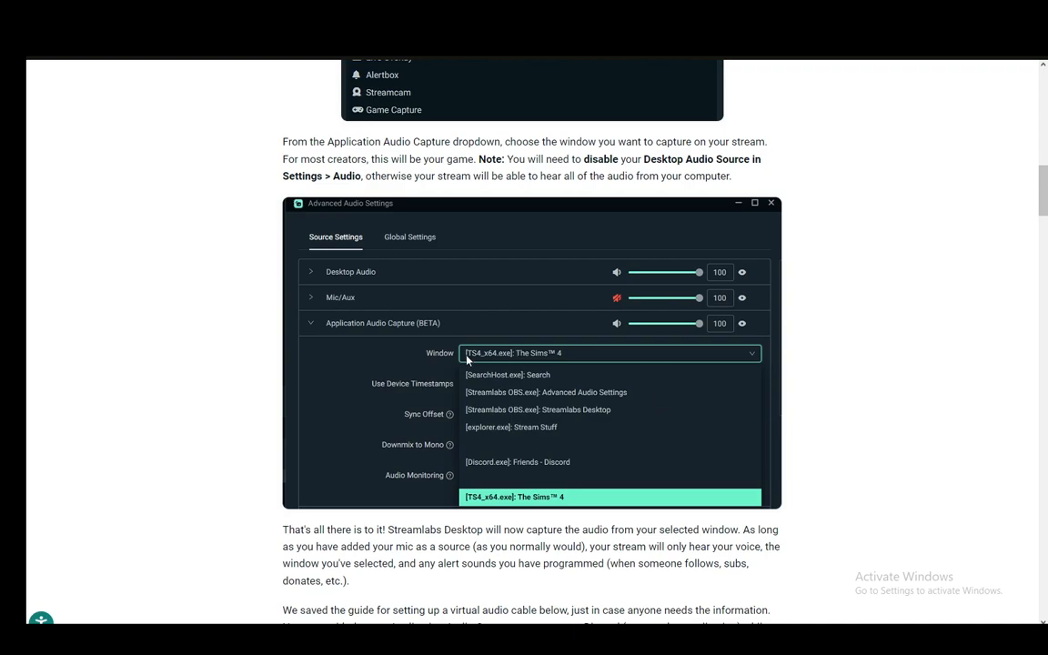
{"action": "scroll", "scroll_direction": "down", "scroll_amount": 3}
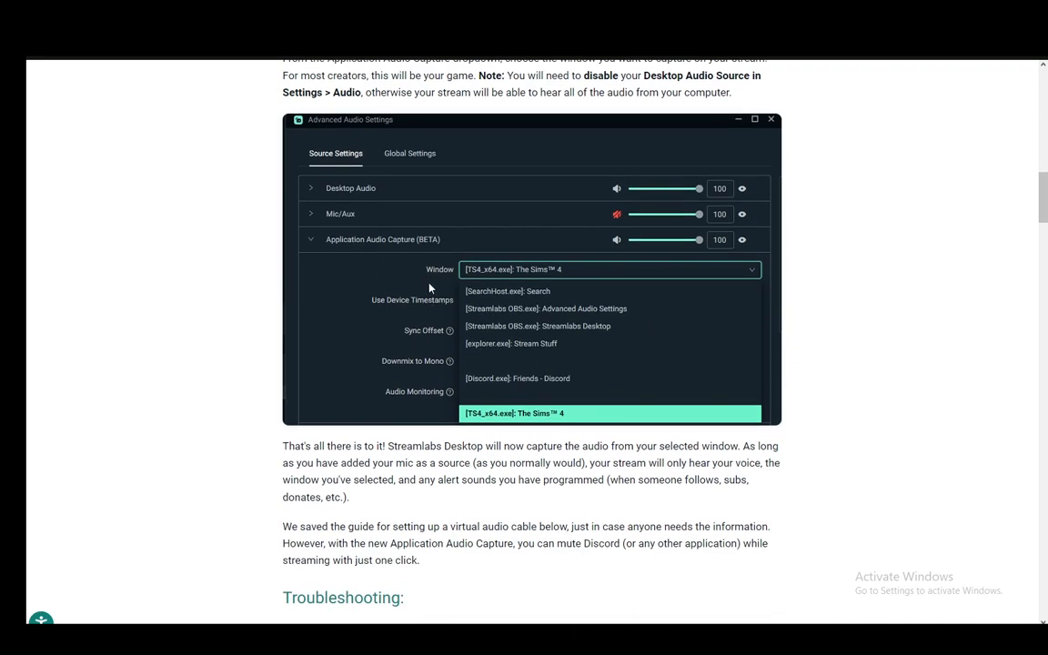
{"action": "scroll", "scroll_direction": "down", "scroll_amount": 3}
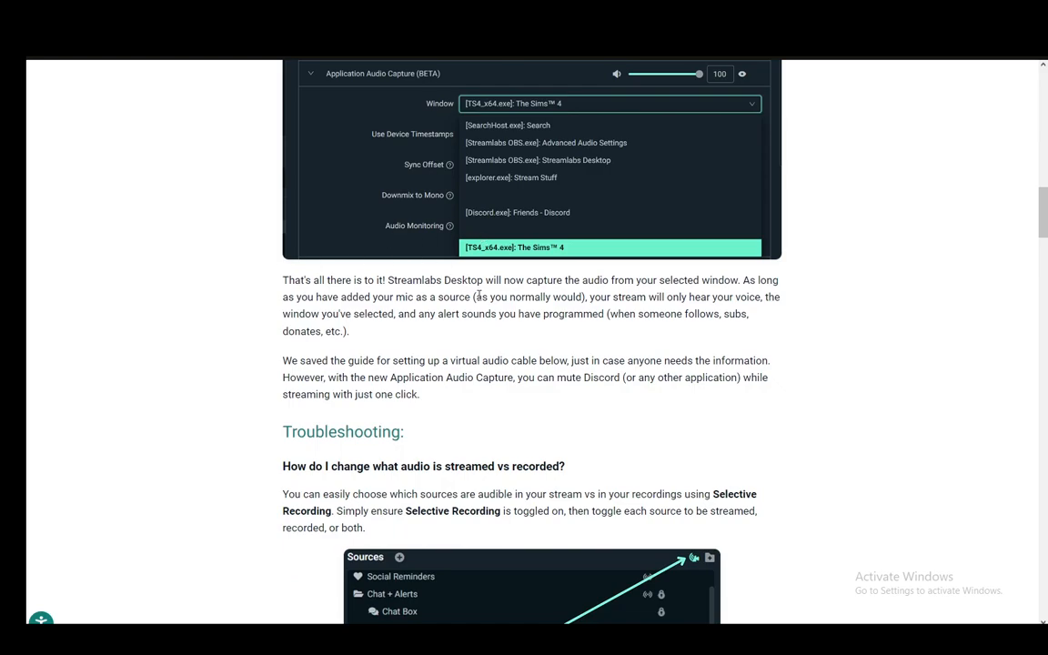
{"action": "scroll", "scroll_direction": "down", "scroll_amount": 3}
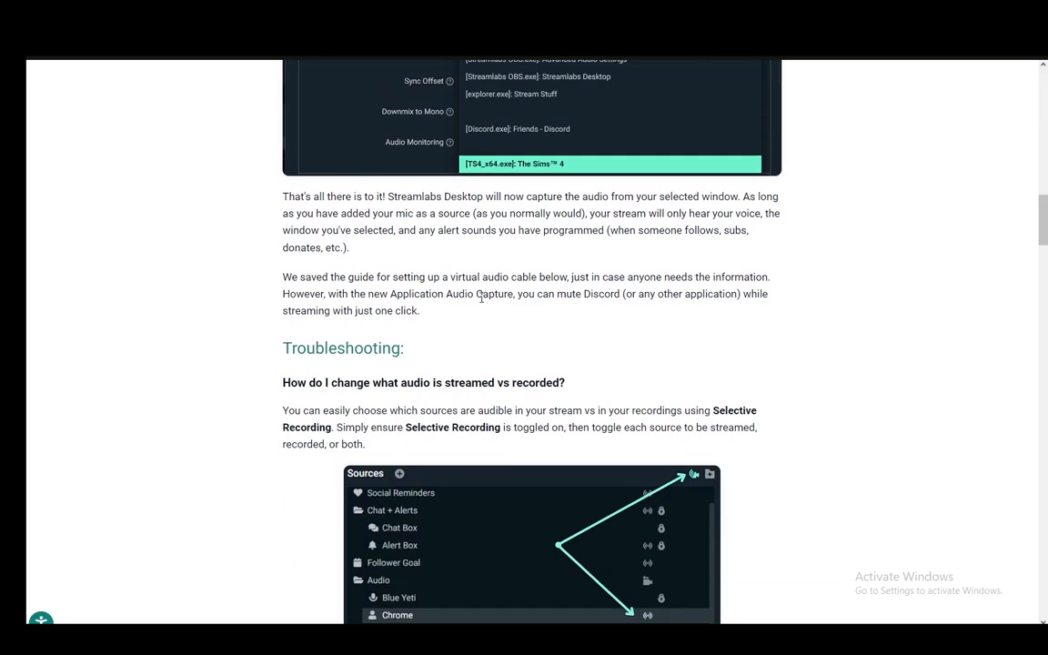
{"action": "scroll", "scroll_direction": "down", "scroll_amount": 3}
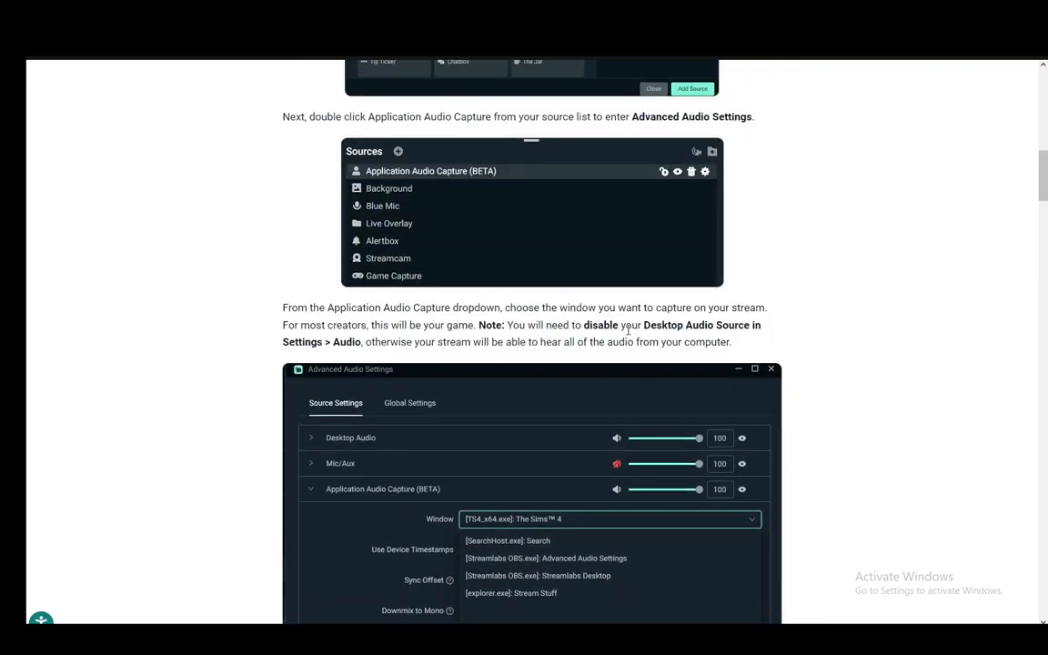
{"action": "mouse_move", "coordinate": [415, 375]}
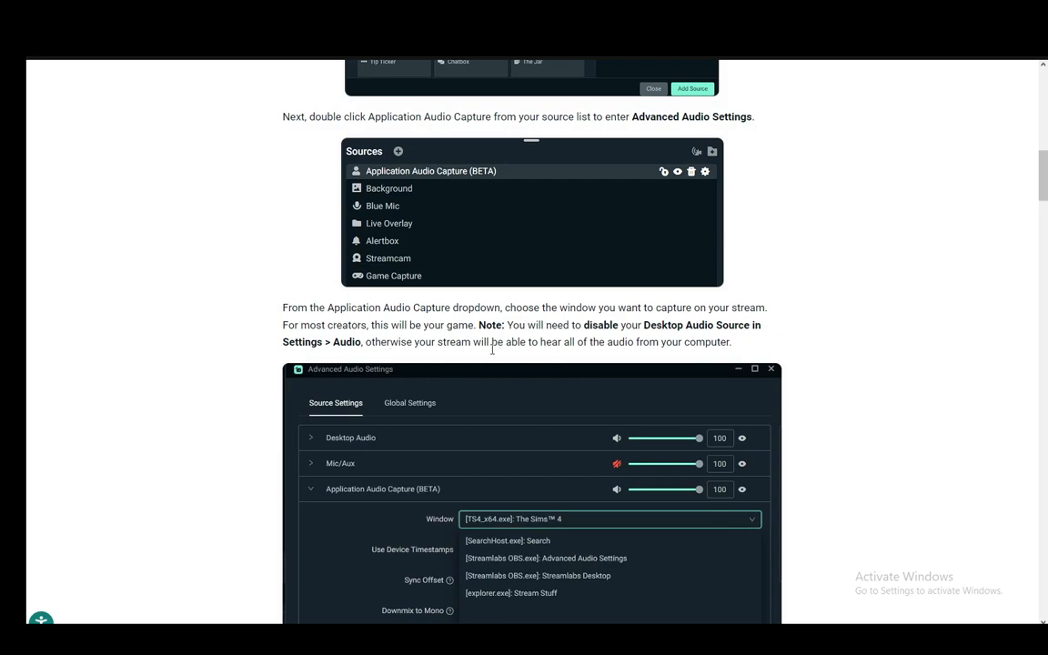
{"action": "scroll", "scroll_direction": "down", "scroll_amount": 3}
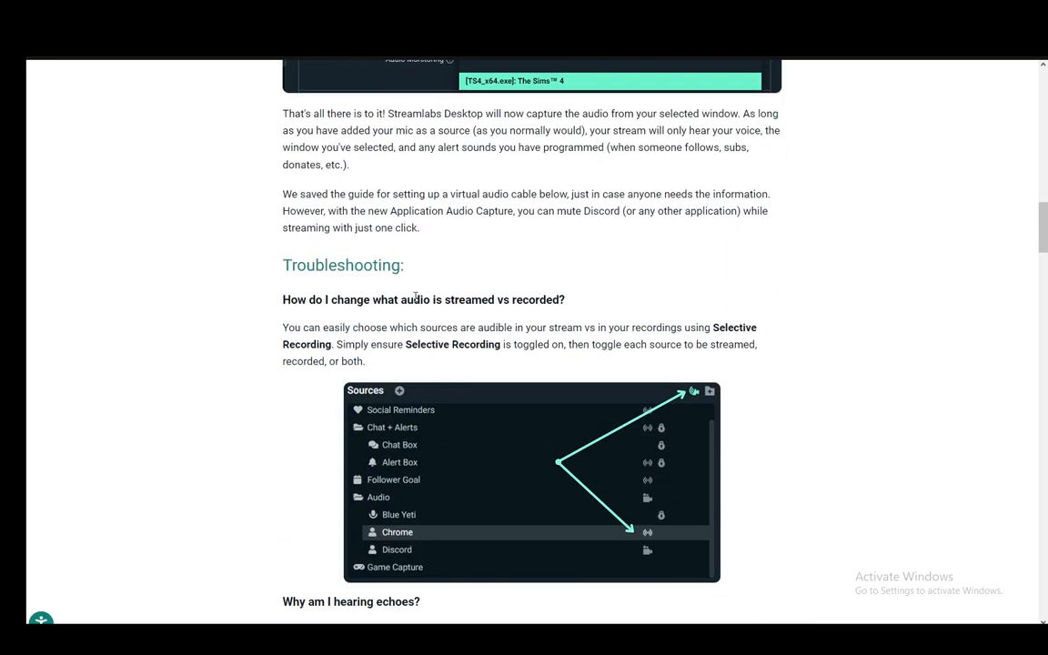
{"action": "scroll", "scroll_direction": "down", "scroll_amount": 3}
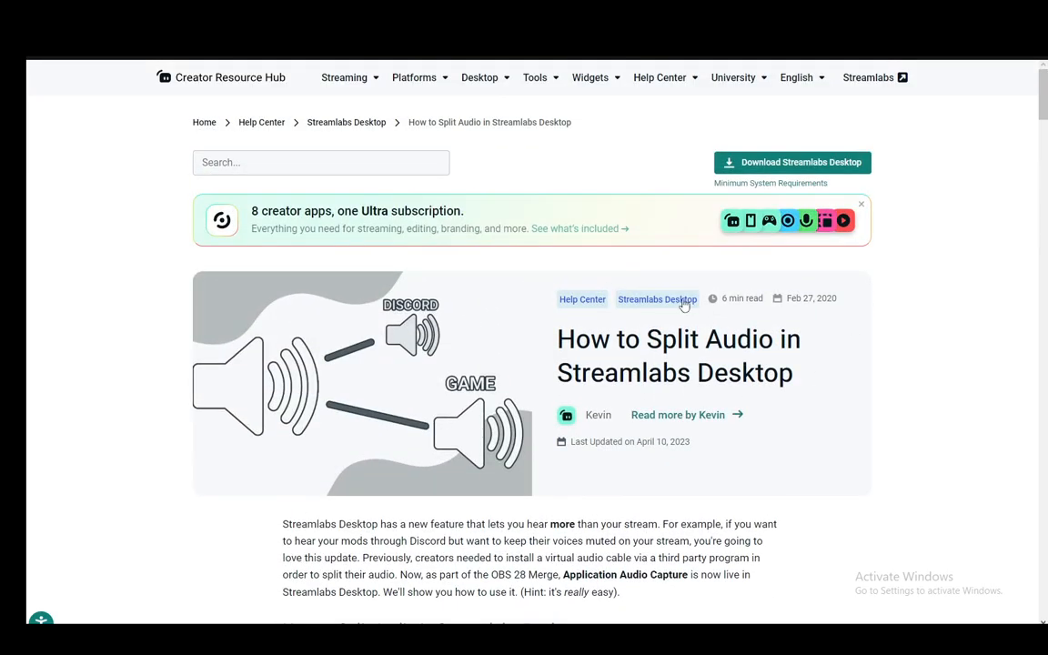
{"action": "scroll", "scroll_direction": "down", "scroll_amount": 3}
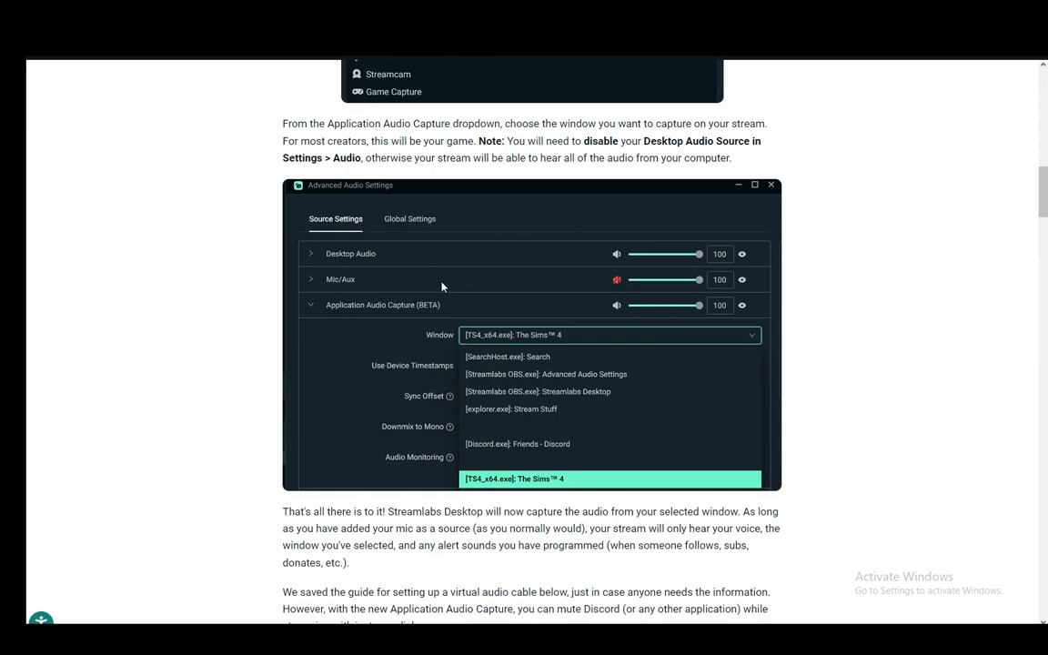
{"action": "mouse_move", "coordinate": [246, 319]}
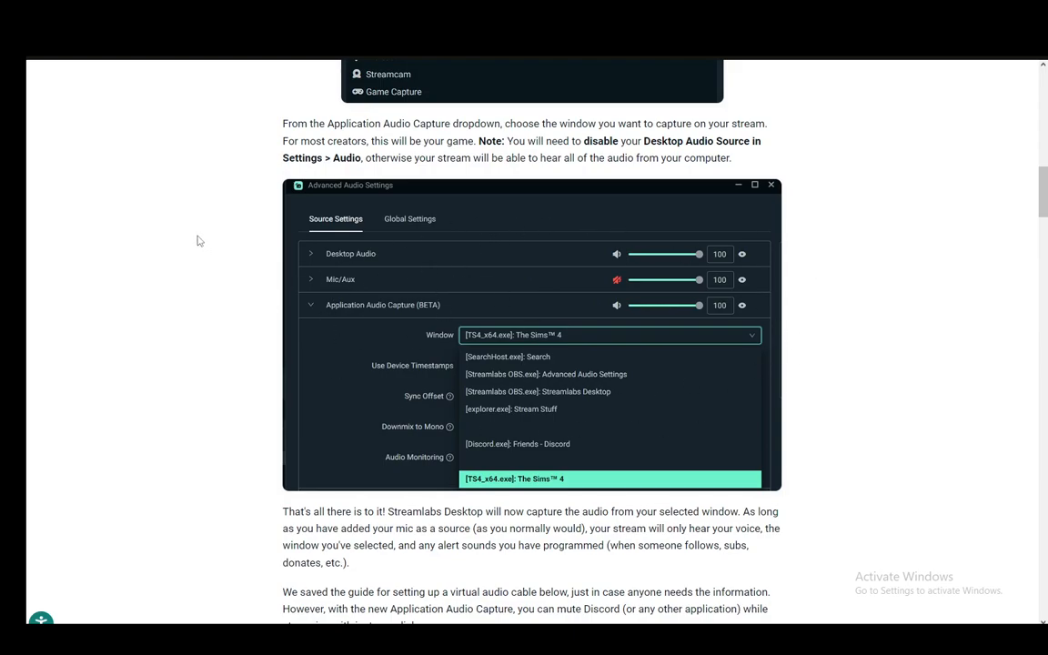
{"action": "mouse_move", "coordinate": [180, 211]}
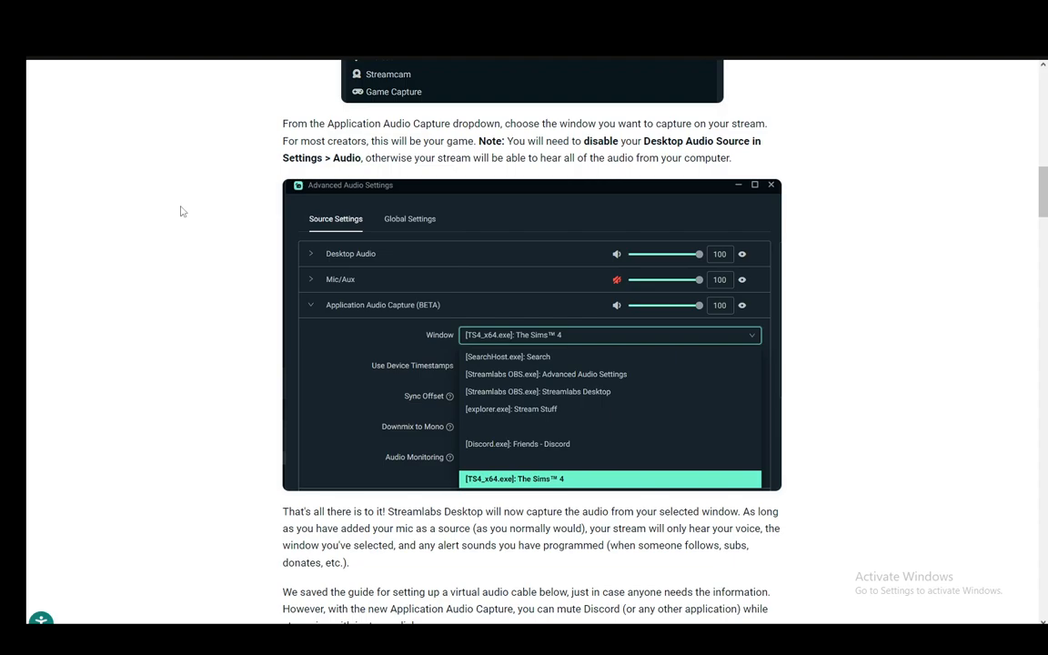